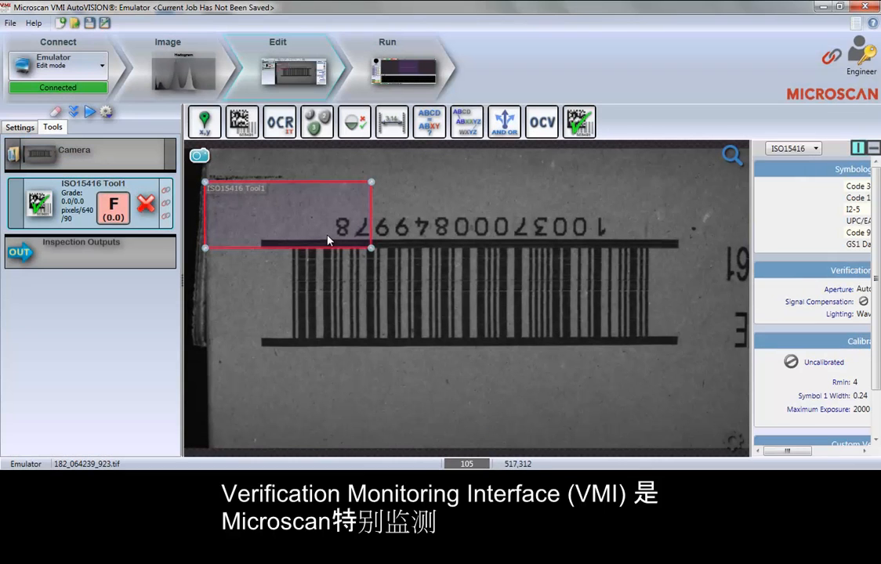
Stretch the ISO15416 Tool1 search region over the whole barcode and re-grade it to D (0.9)
left_click_drag(370, 249, 571, 370)
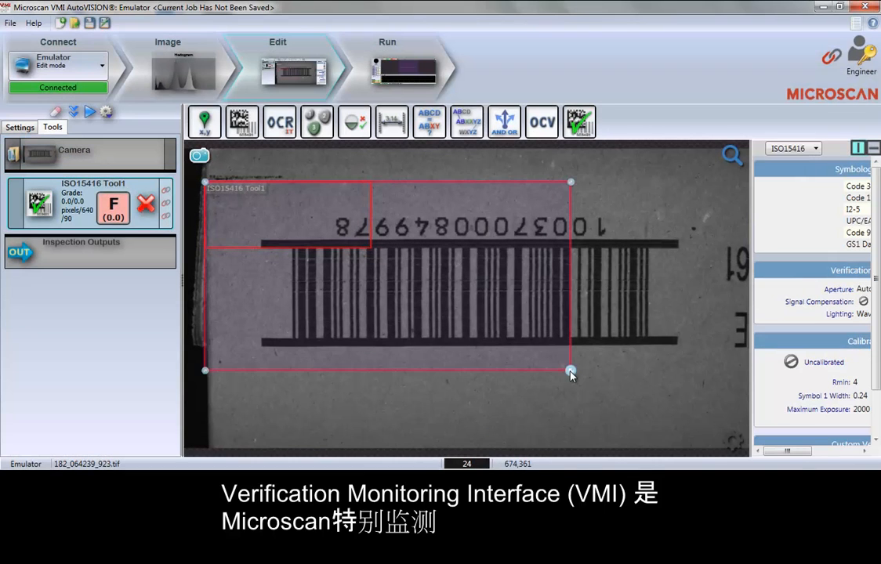
left_click_drag(570, 370, 737, 407)
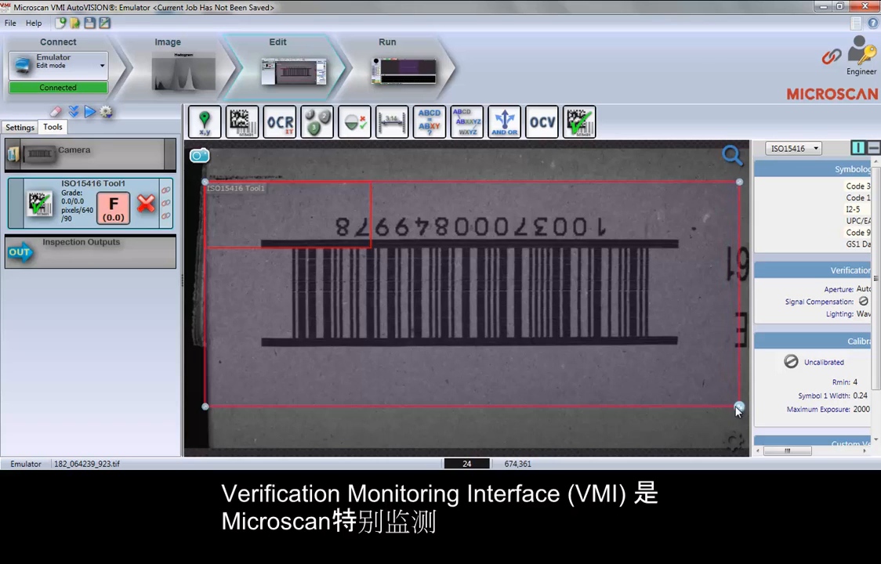
left_click(88, 111)
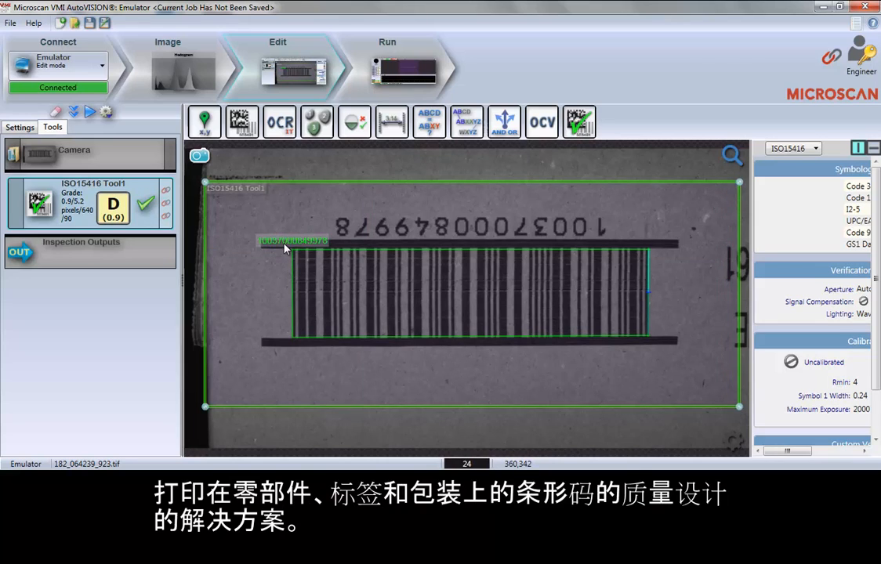
left_click(90, 112)
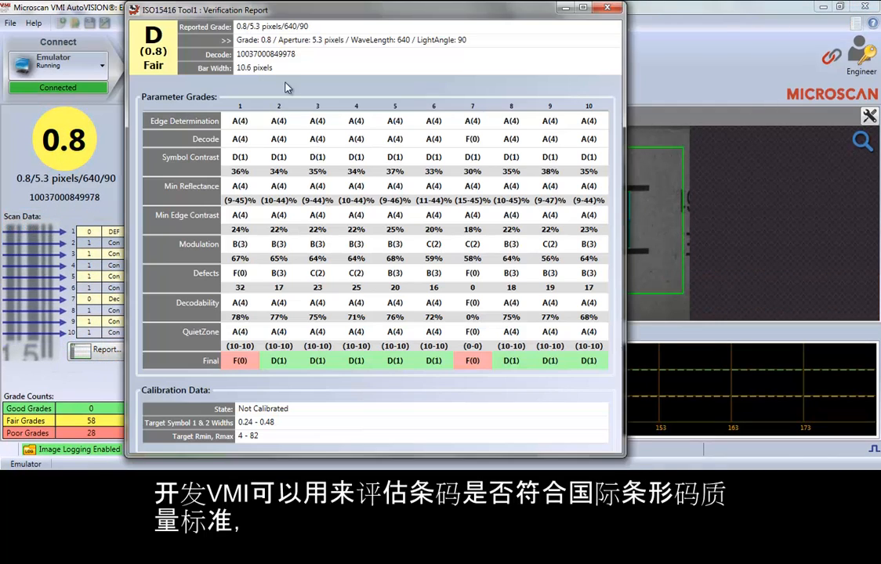
mouse_move(254, 118)
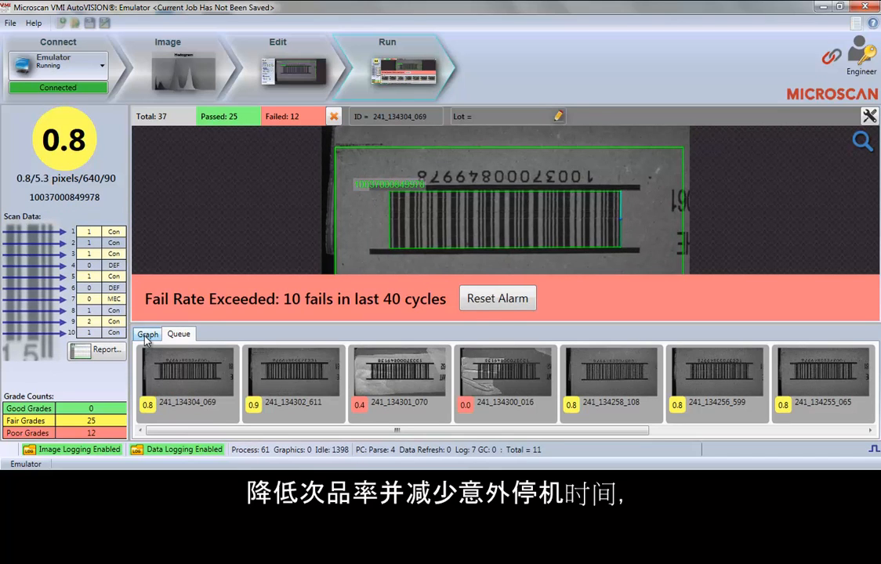
Show the grade trend graph of recent cycles while the Fail Rate Exceeded alarm is displayed
left_click(147, 334)
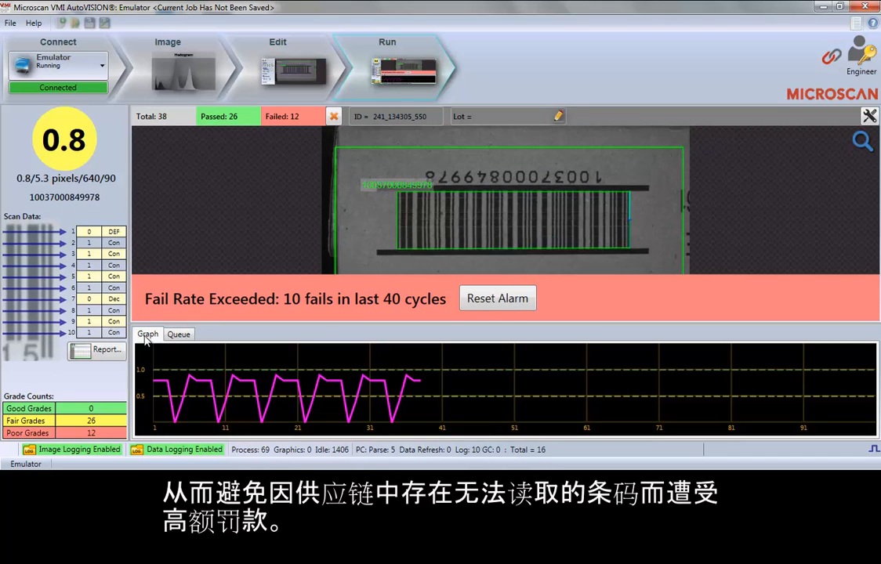